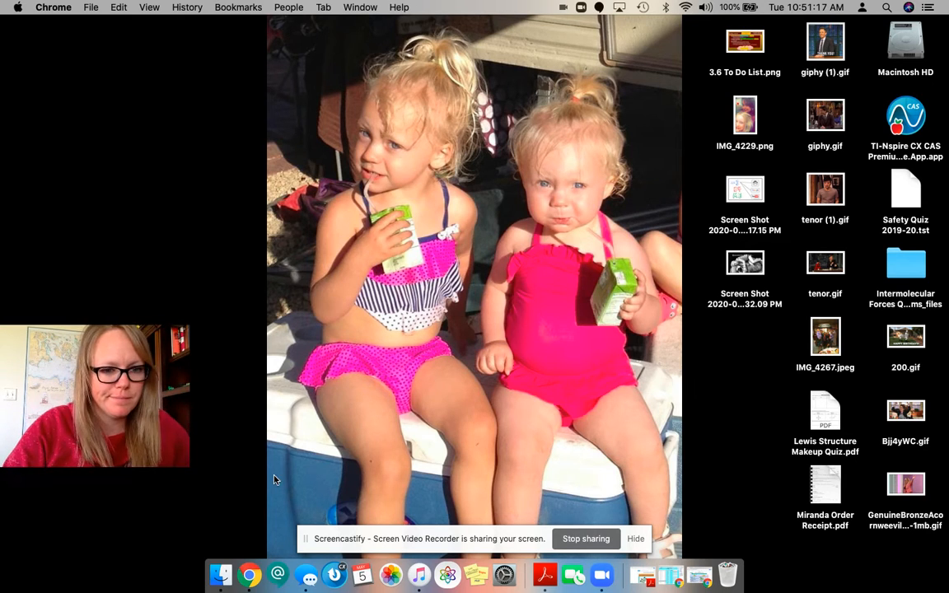
mouse_move(445, 458)
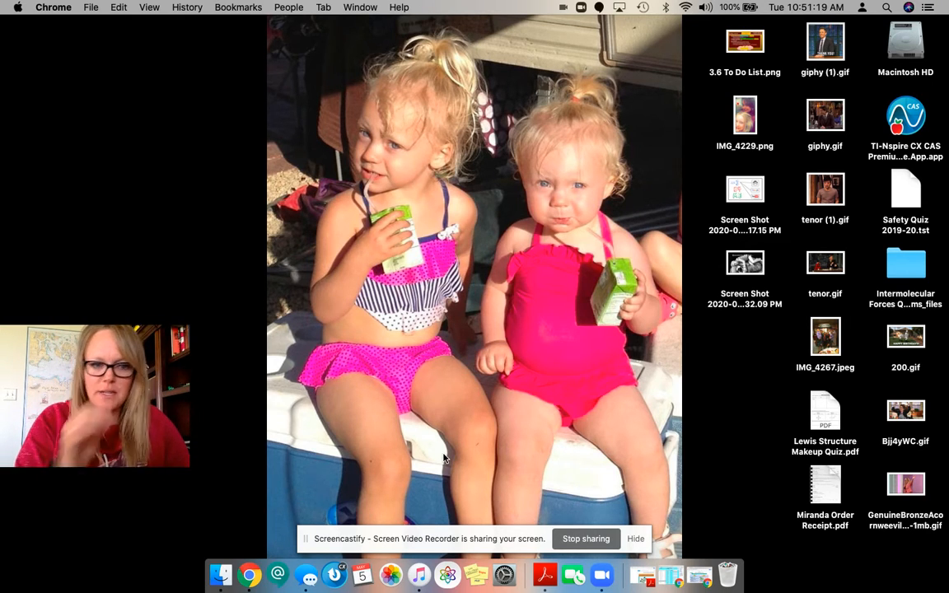
mouse_move(699, 574)
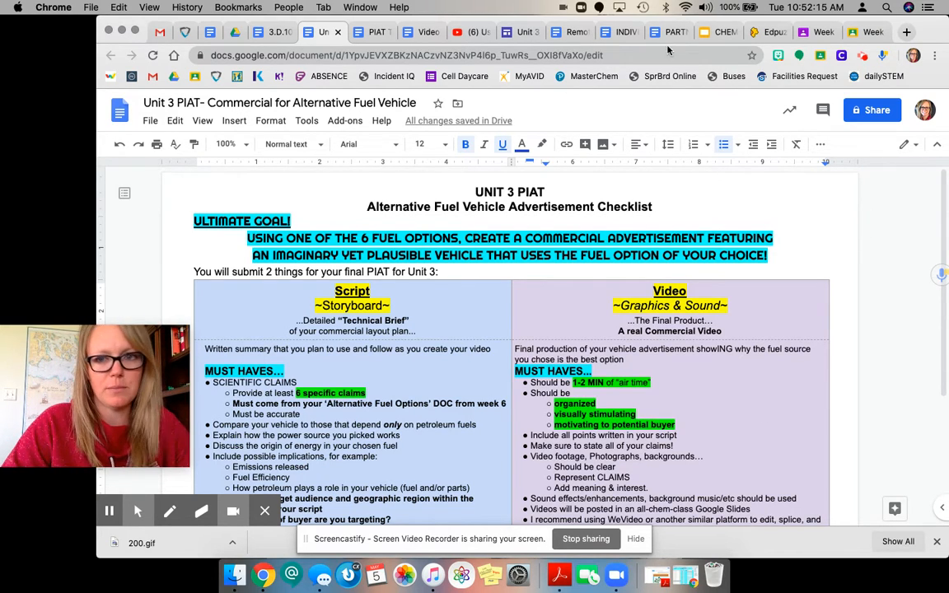
left_click(667, 31)
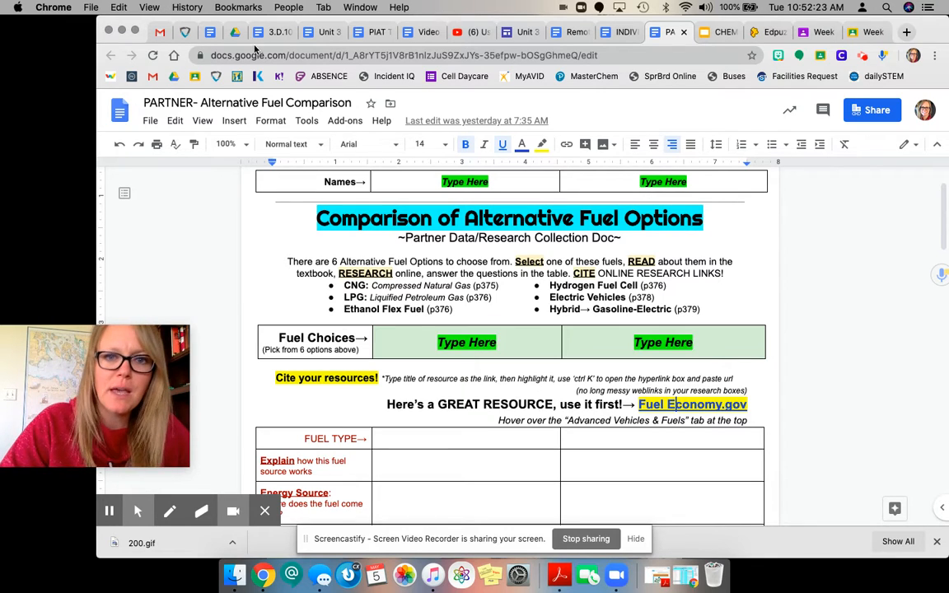
mouse_move(316, 32)
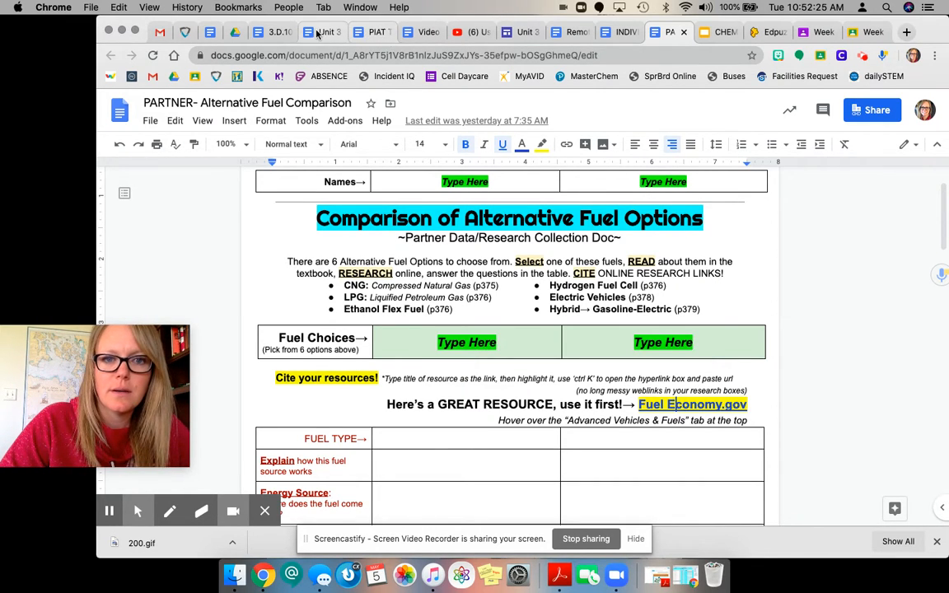
left_click(323, 33)
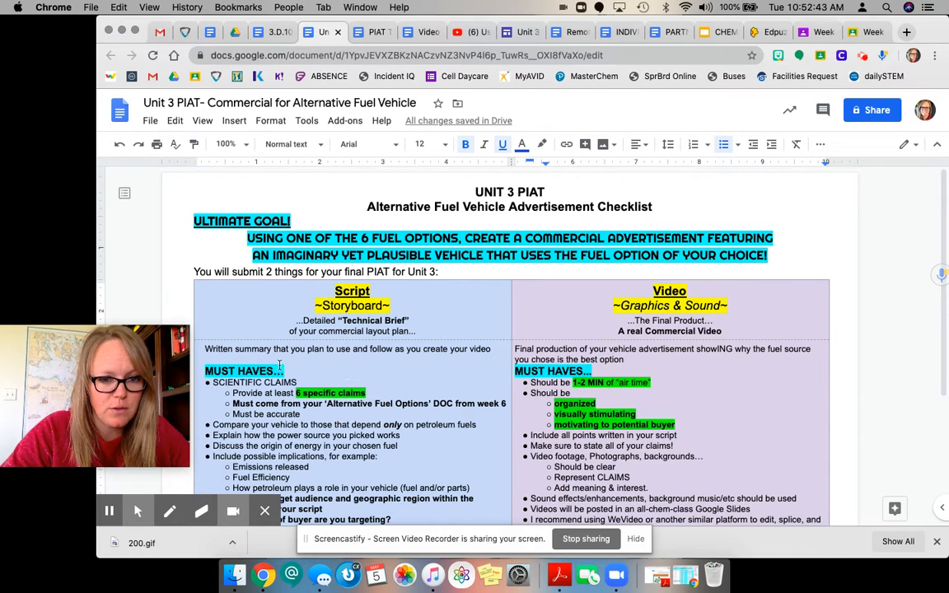
Scroll the checklist down to the filming tips, resource links and transcript-sharing note.
scroll("down", 3)
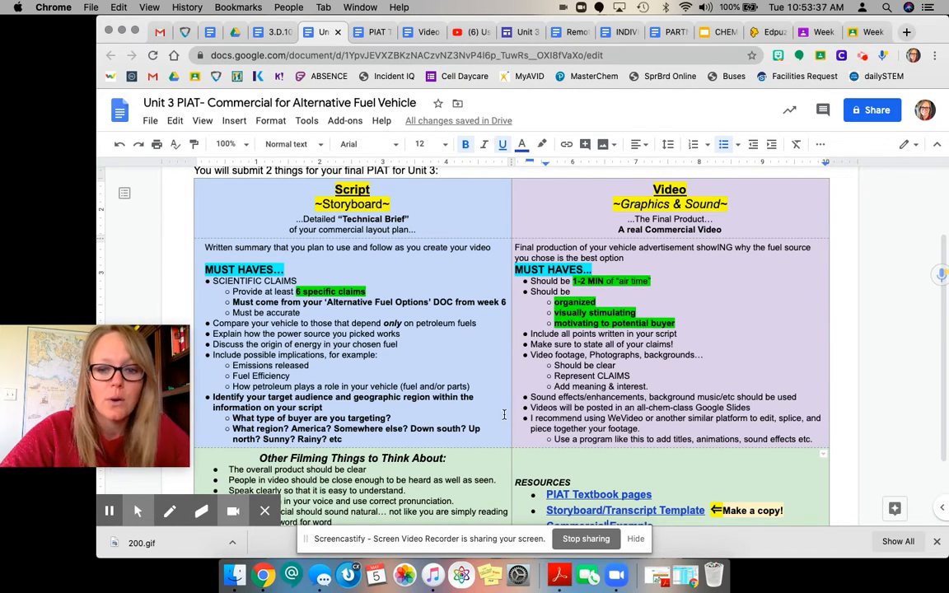
scroll("down", 3)
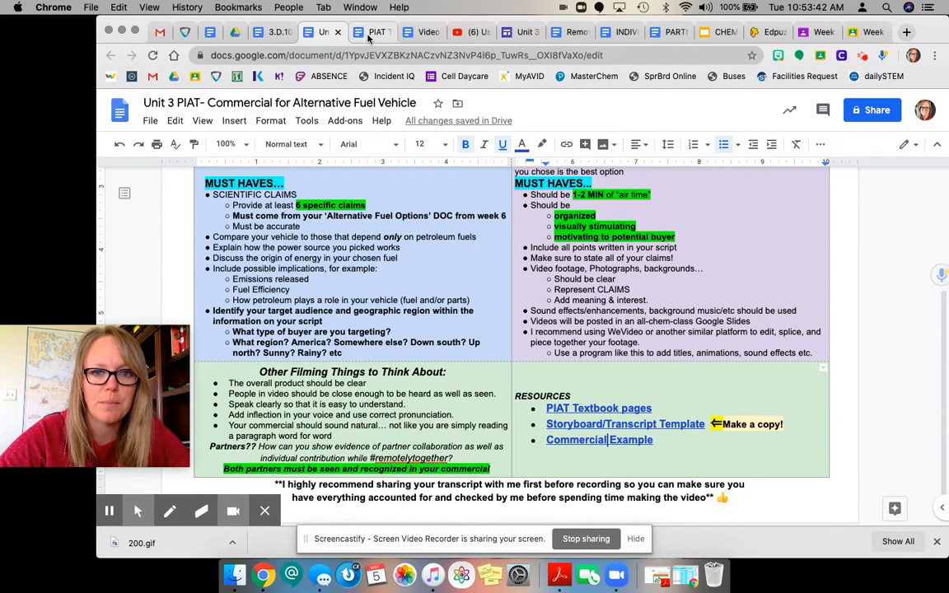
left_click(376, 31)
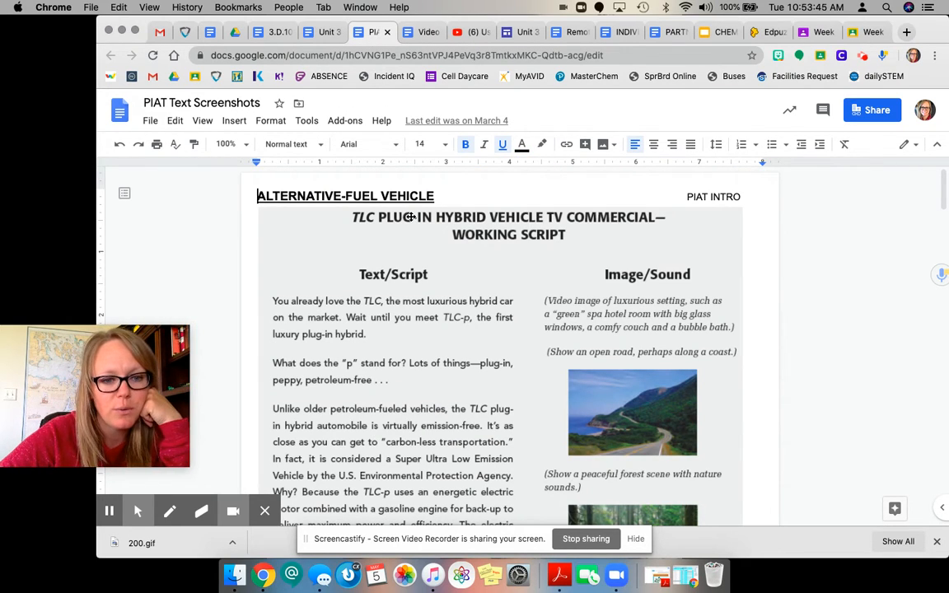
mouse_move(592, 352)
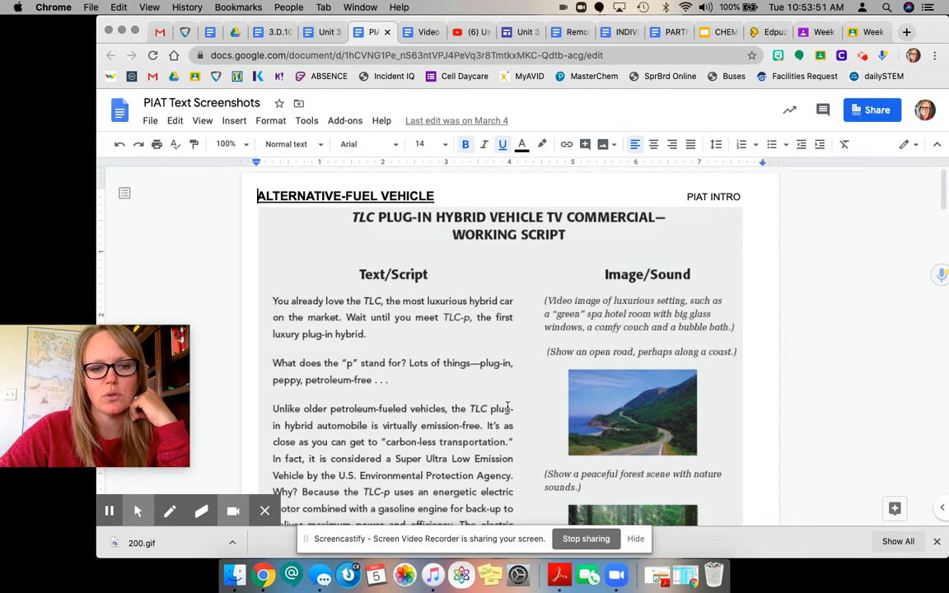
scroll("down", 3)
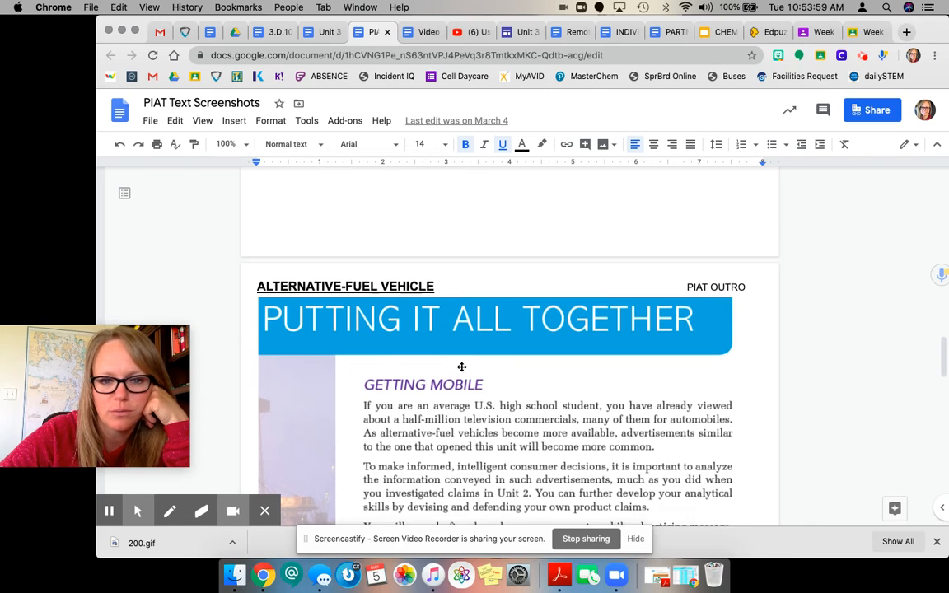
scroll("up", 3)
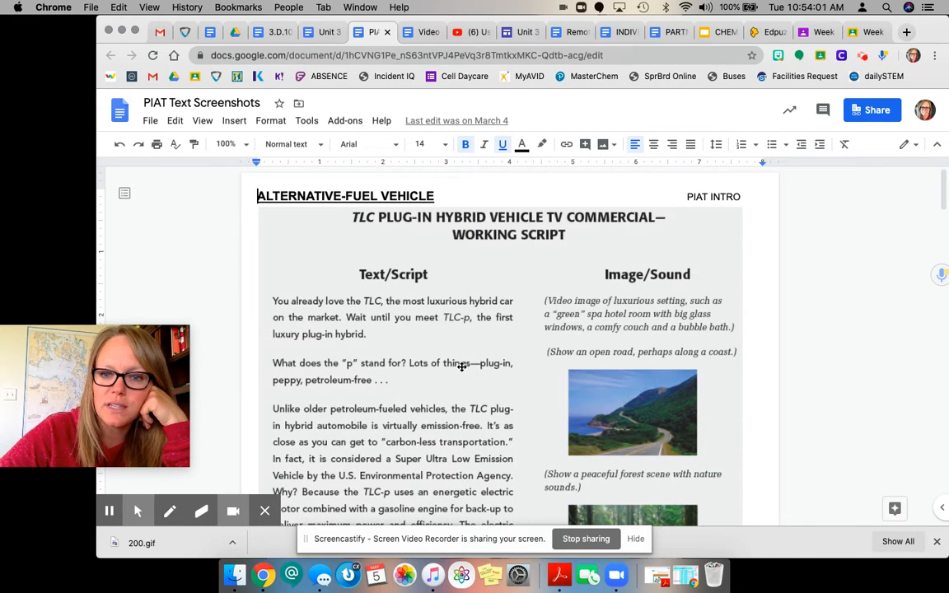
mouse_move(405, 384)
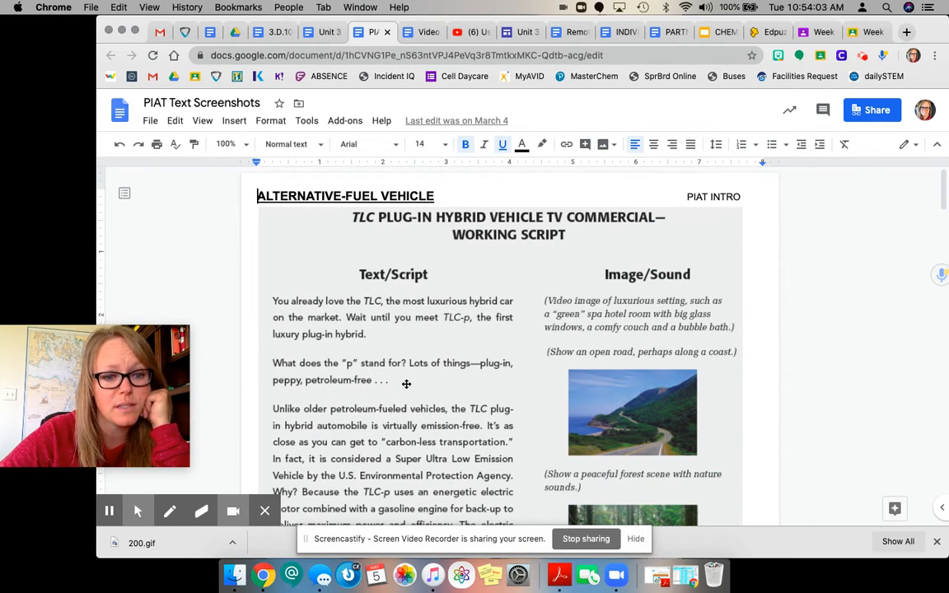
mouse_move(419, 381)
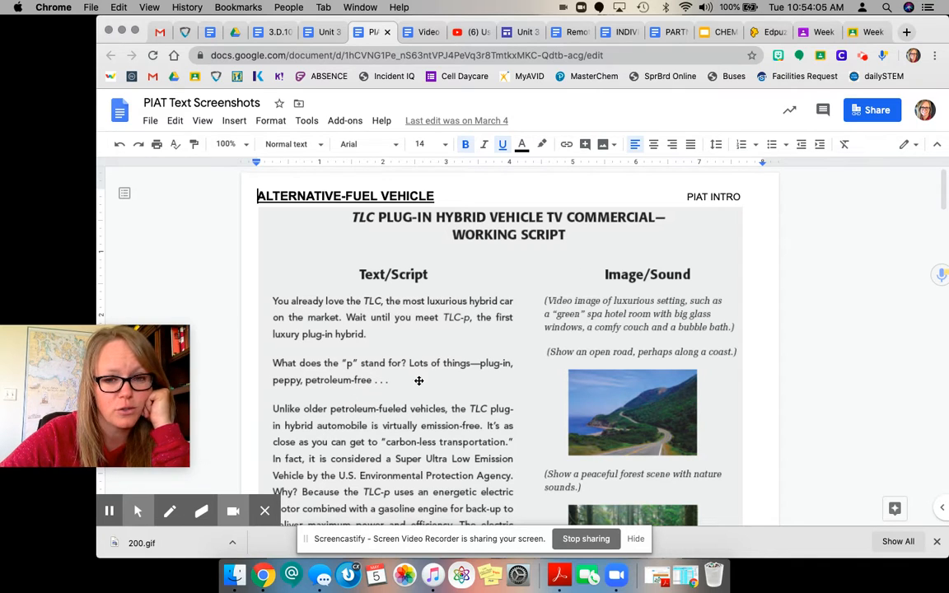
mouse_move(434, 432)
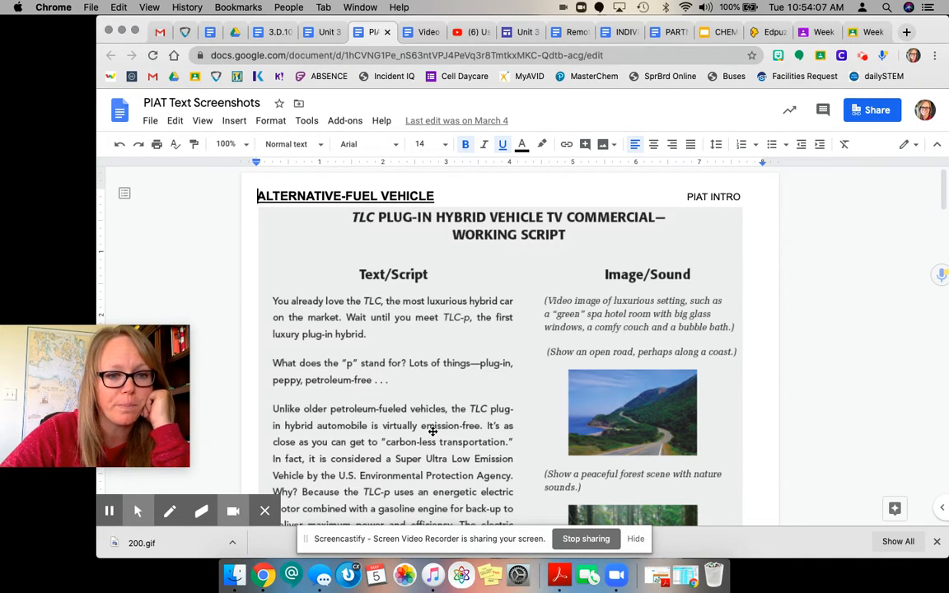
scroll("down", 3)
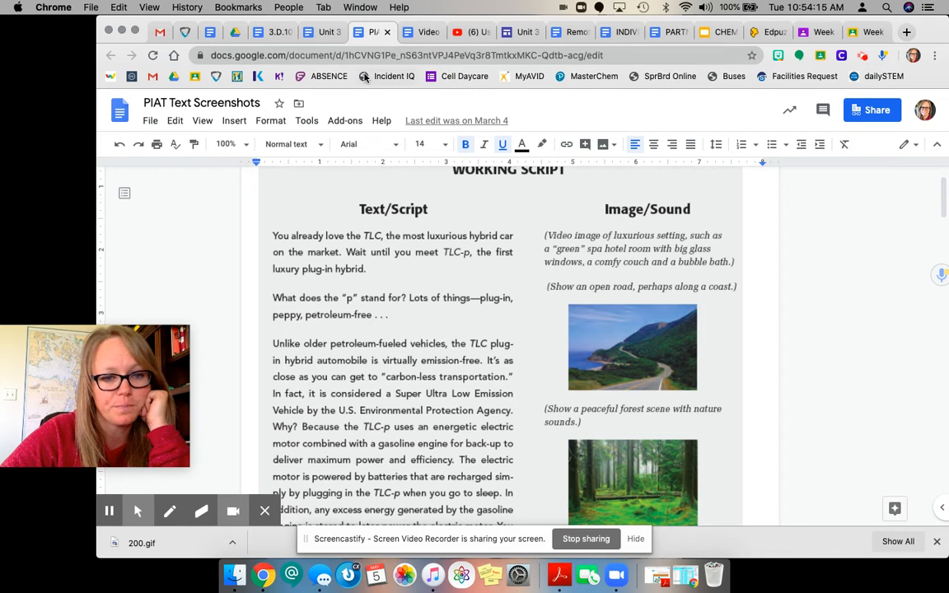
left_click(321, 33)
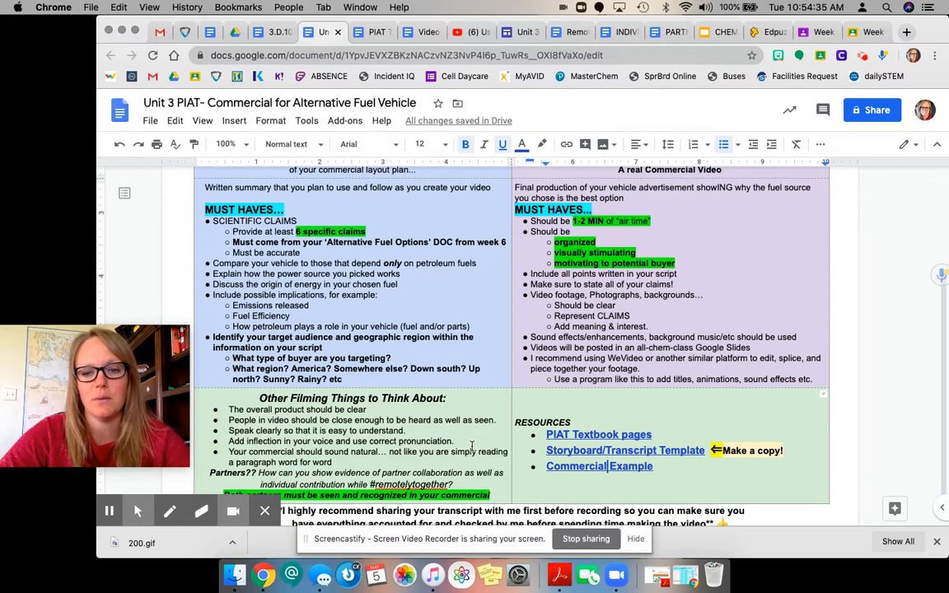
scroll("down", 3)
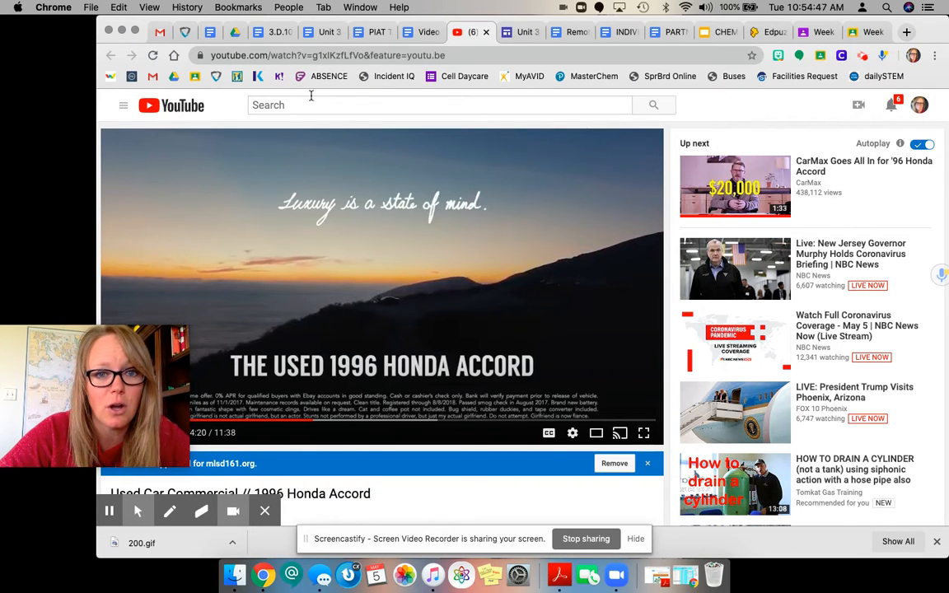
left_click(319, 33)
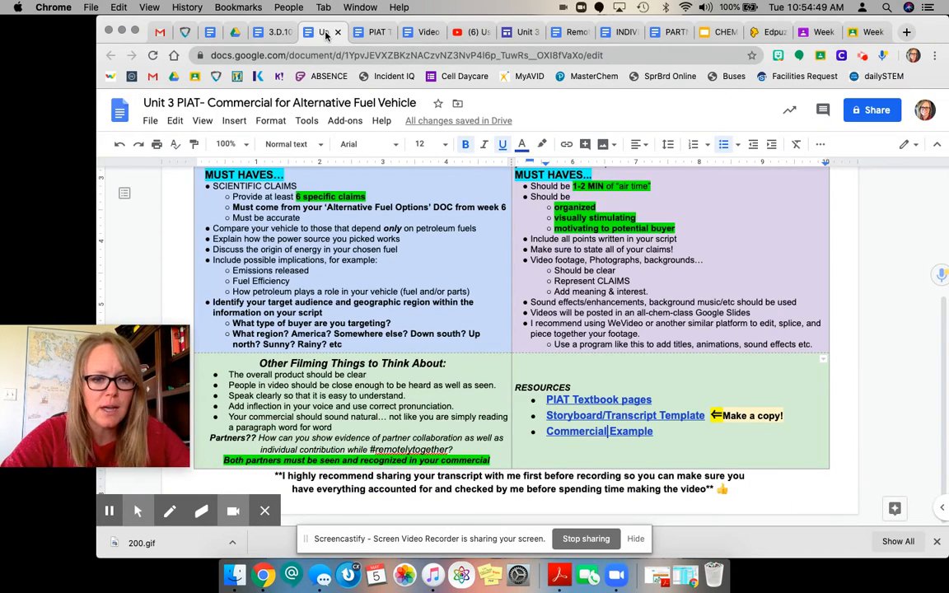